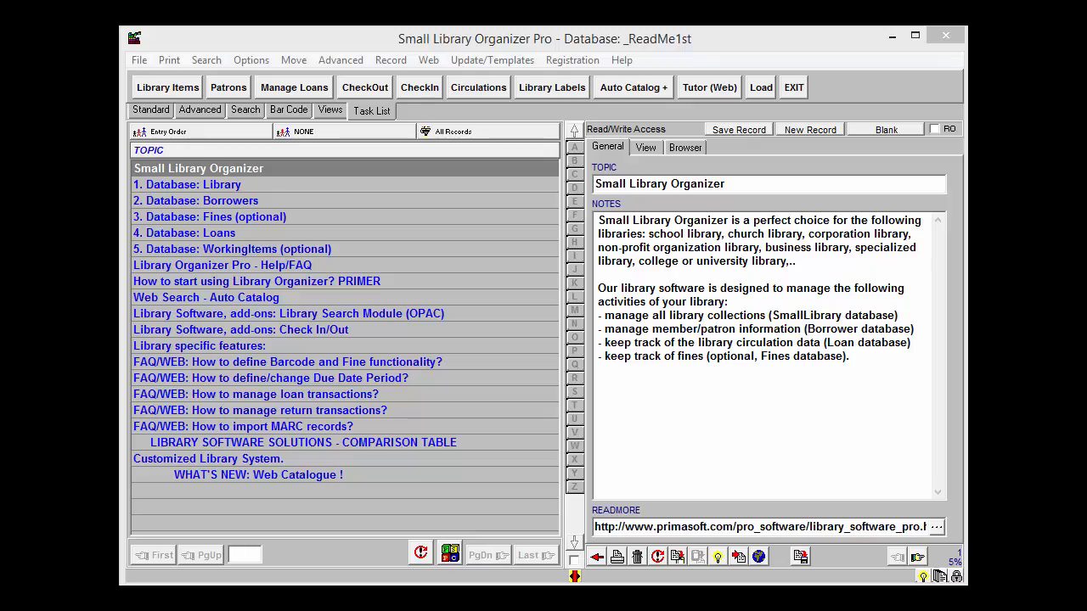
# Load the Library database from File > Load Database, replacing the readme database.
pyautogui.click(139, 60)
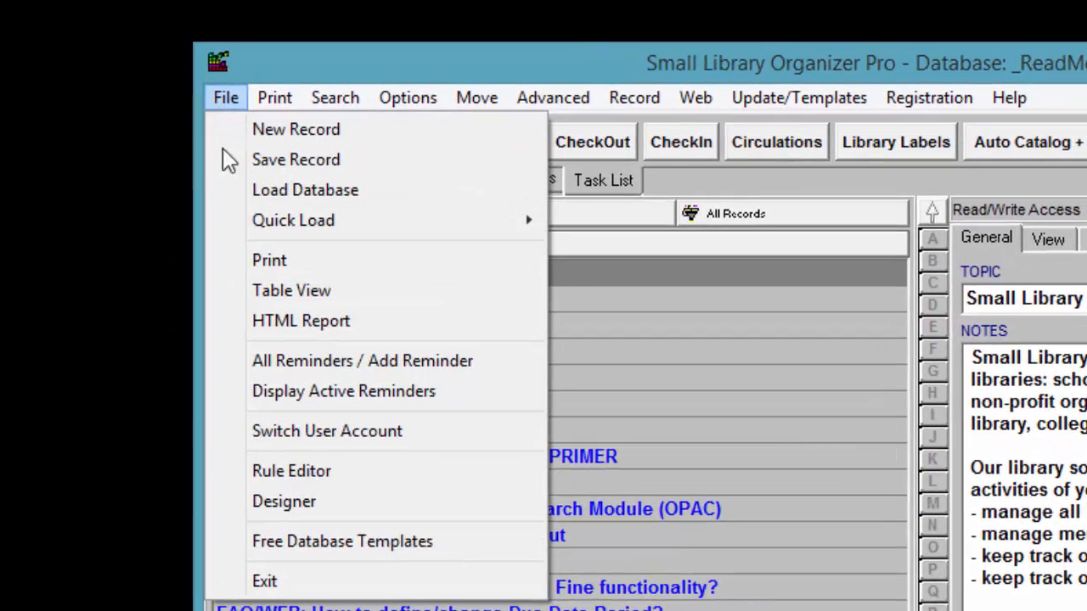
pyautogui.click(304, 189)
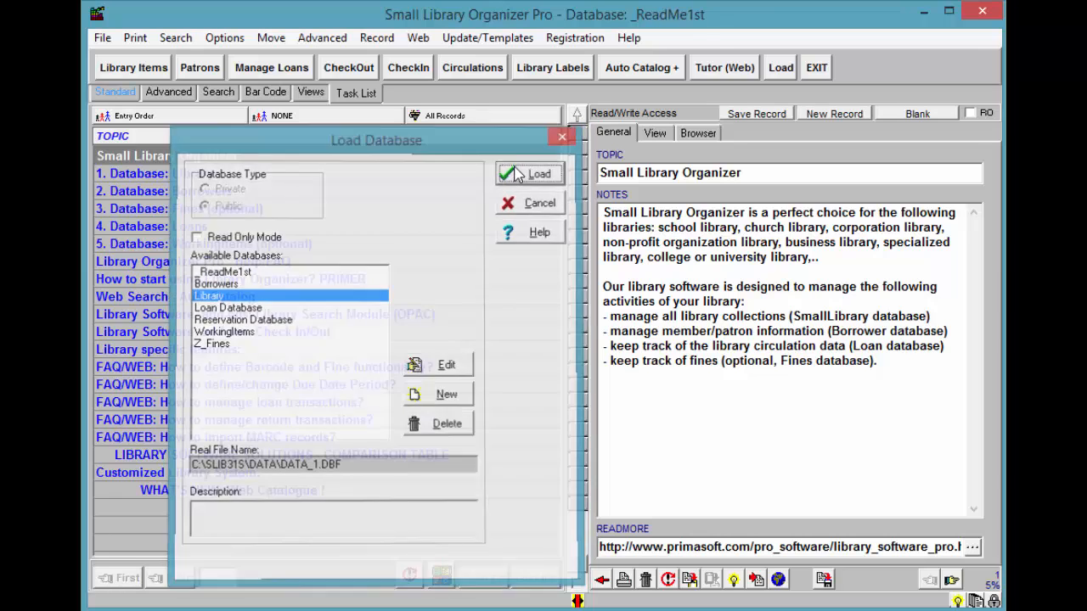
pyautogui.click(529, 173)
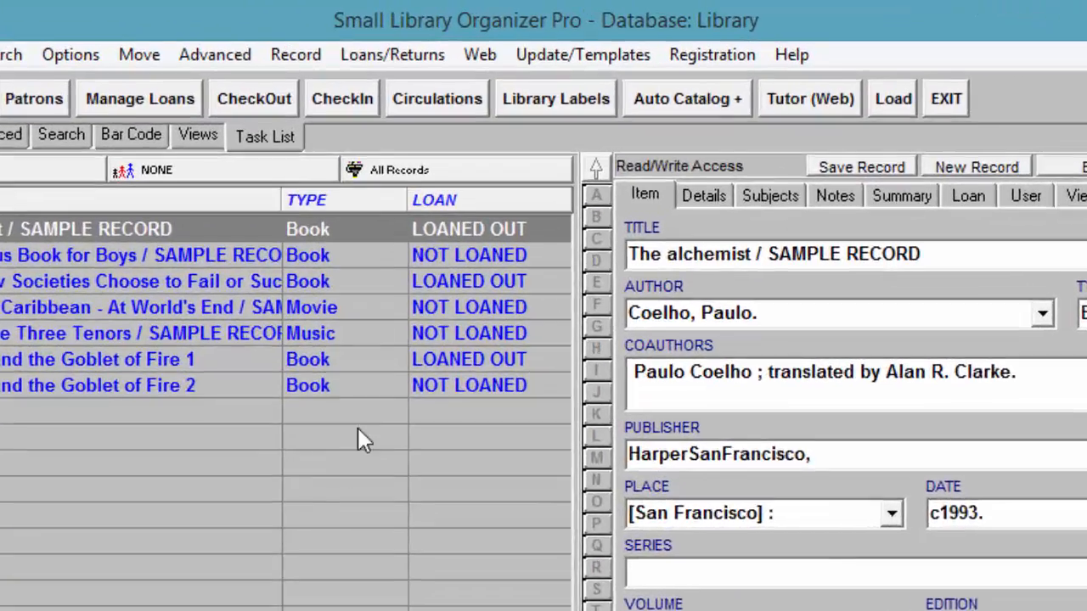
pyautogui.click(341, 98)
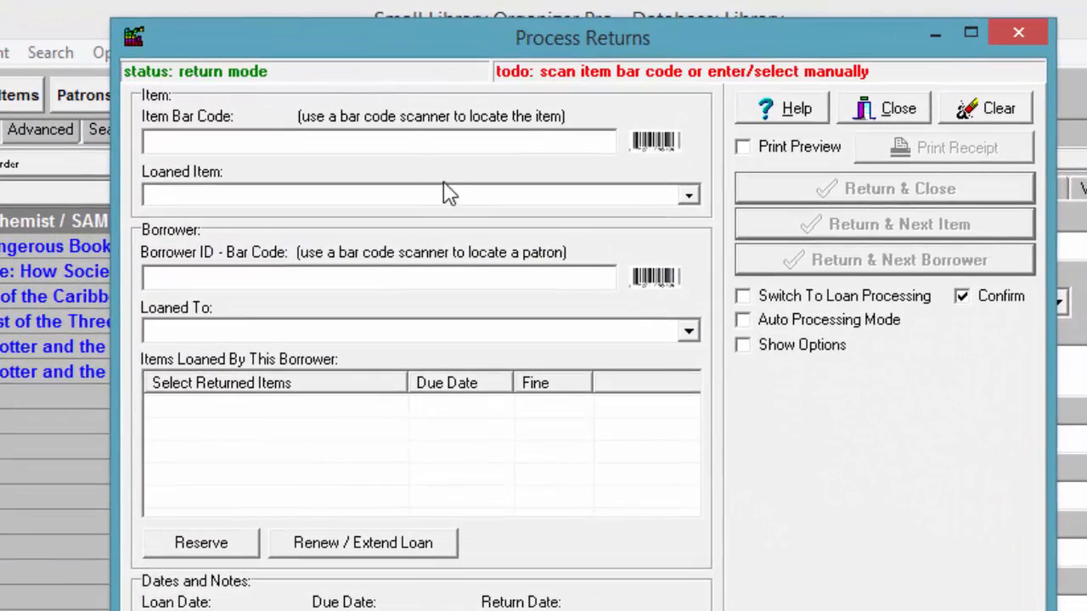
pyautogui.click(688, 195)
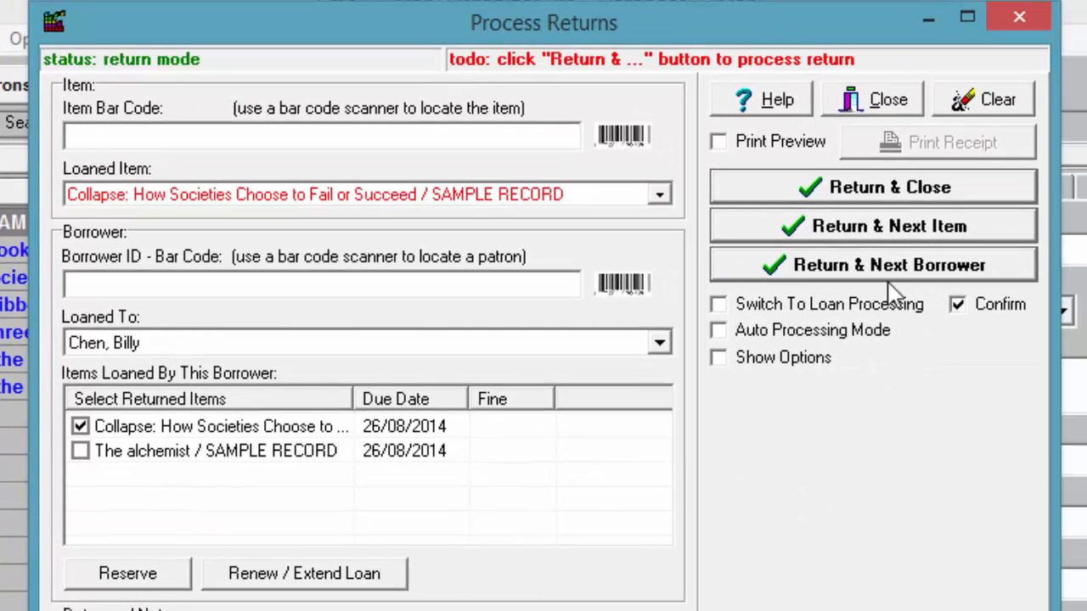
# Confirm the Collapse book's return with Return & Next Borrower.
pyautogui.click(873, 264)
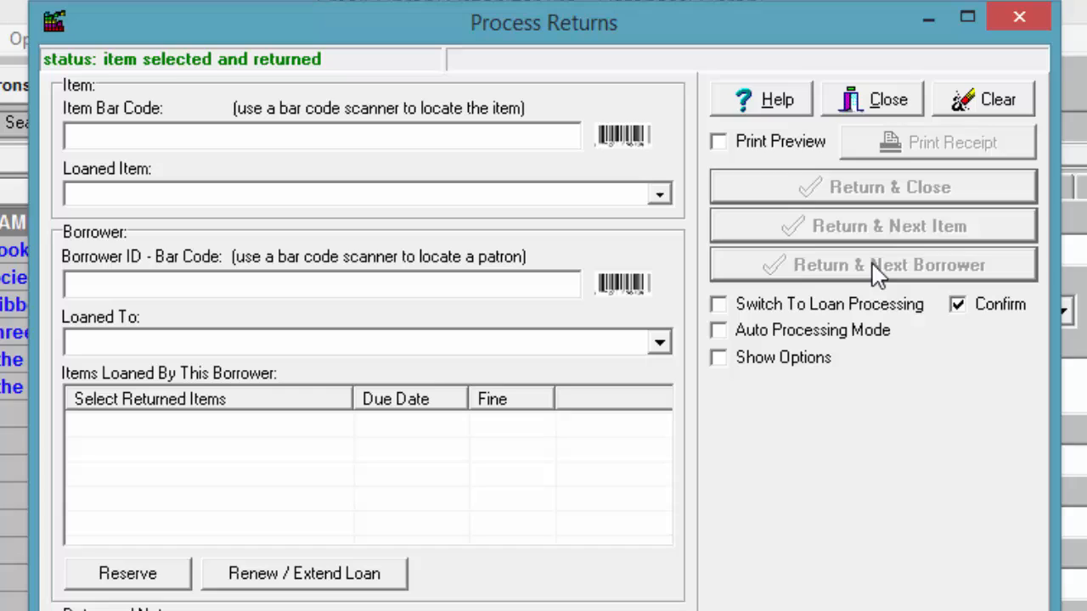
pyautogui.moveTo(866, 267)
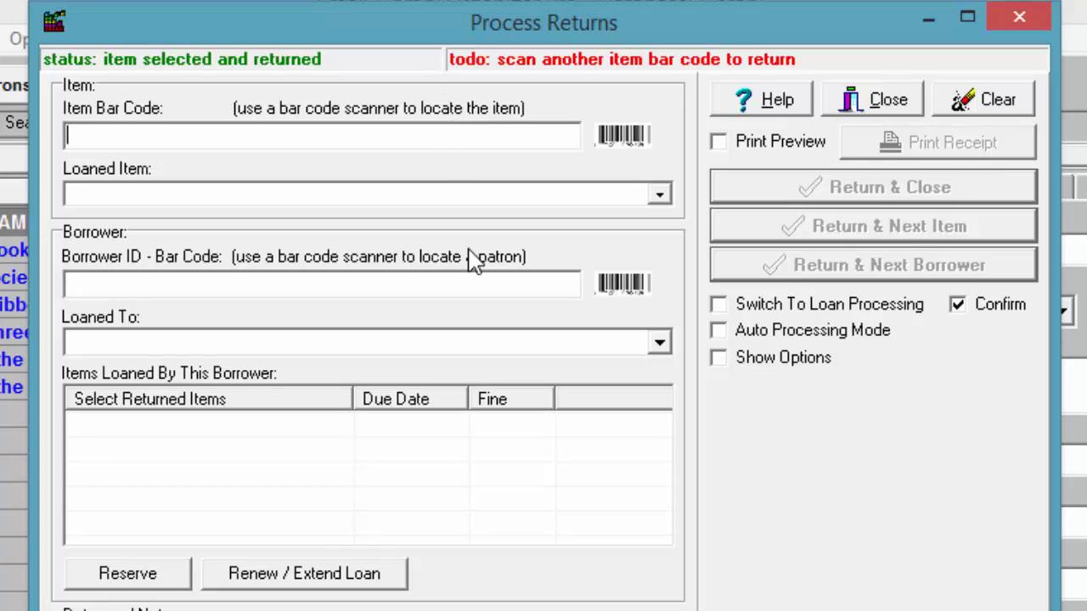
pyautogui.moveTo(463, 259)
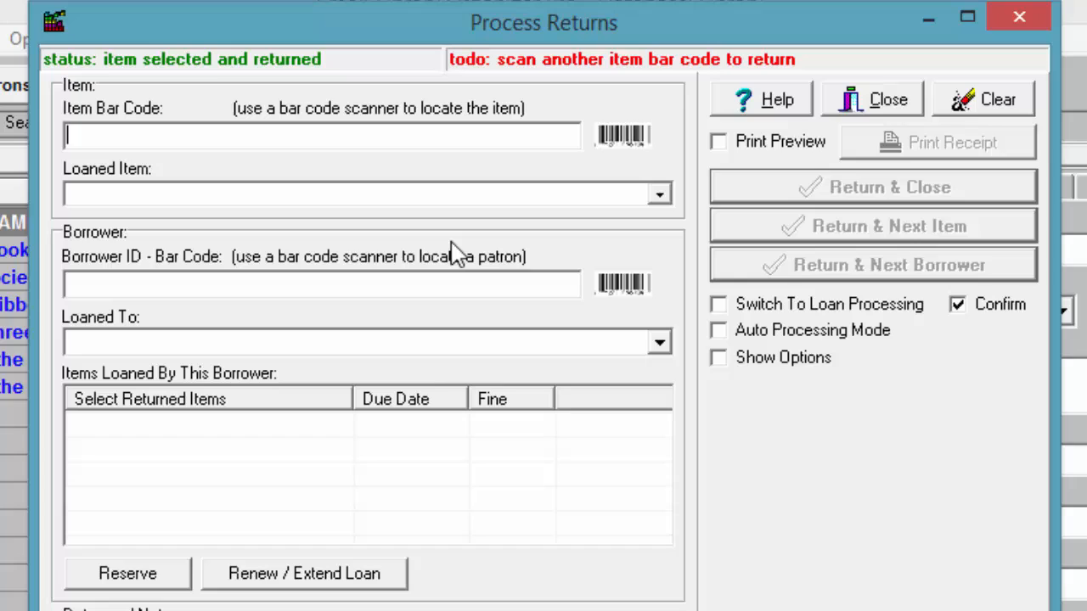
# Return Harry Potter and the Goblet of Fire 1 using item bar code 0036.
pyautogui.write('0036')
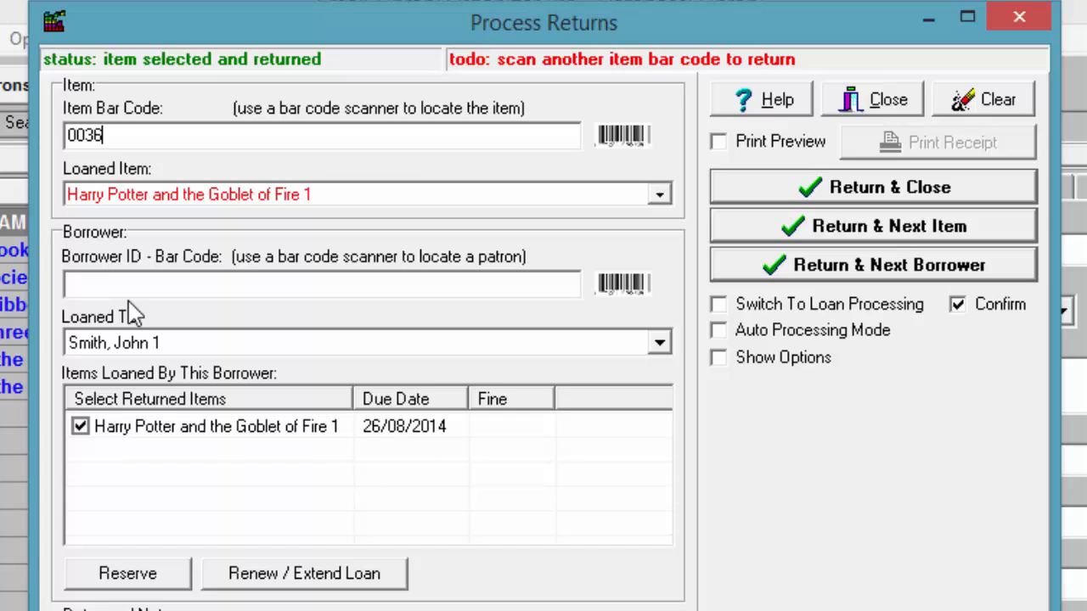
pyautogui.moveTo(66, 310)
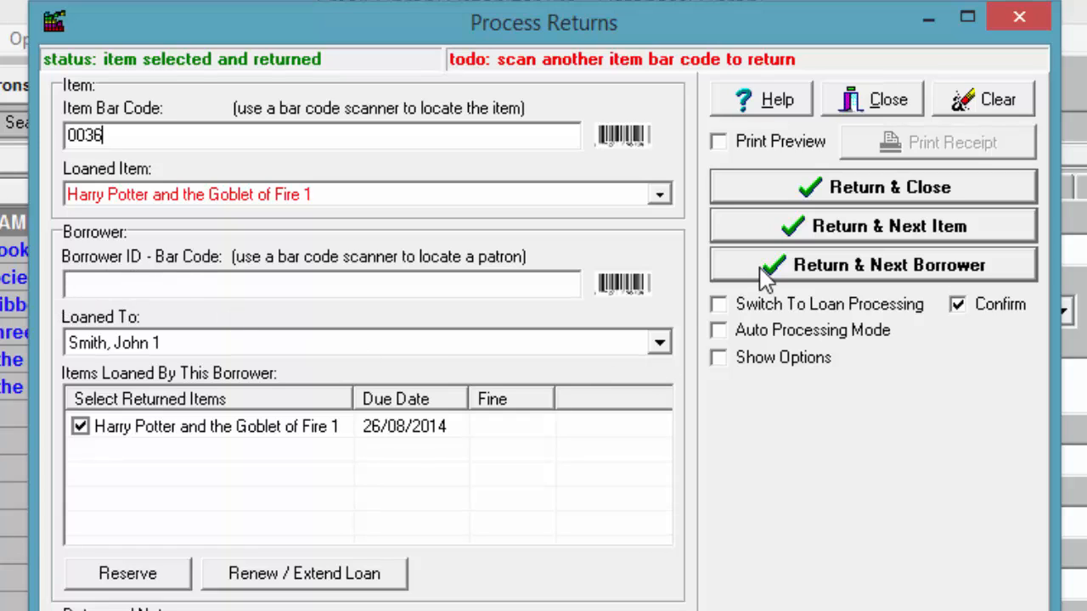
pyautogui.click(872, 100)
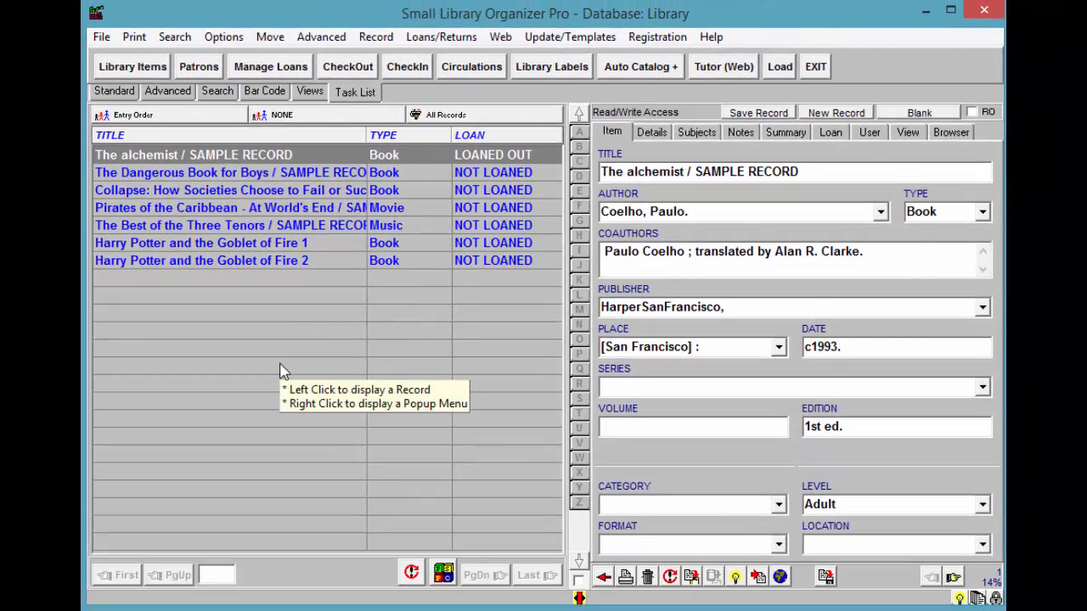
pyautogui.moveTo(203, 343)
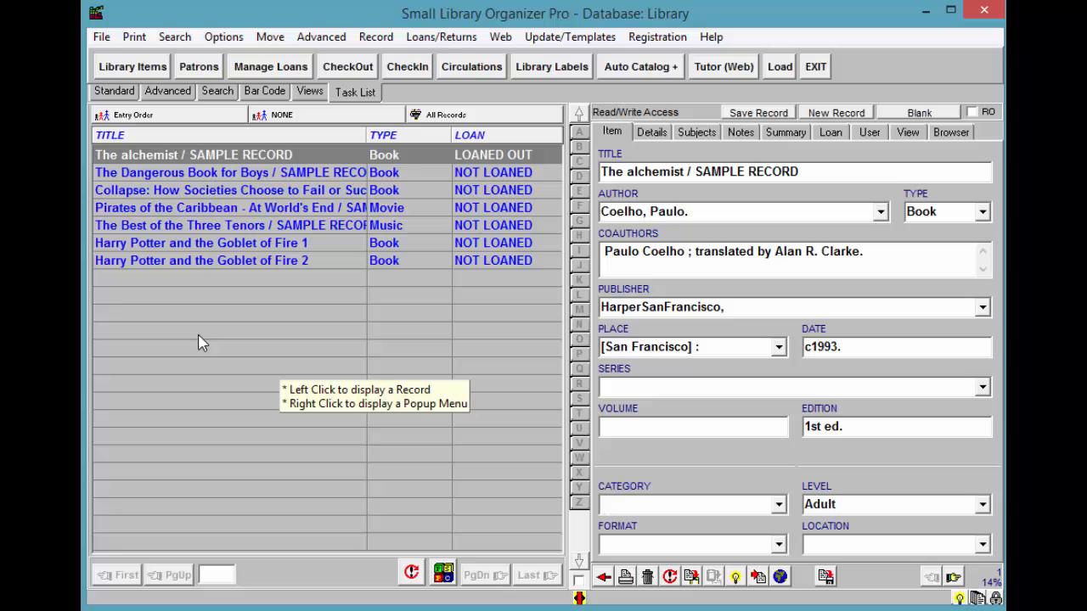
pyautogui.moveTo(202, 342)
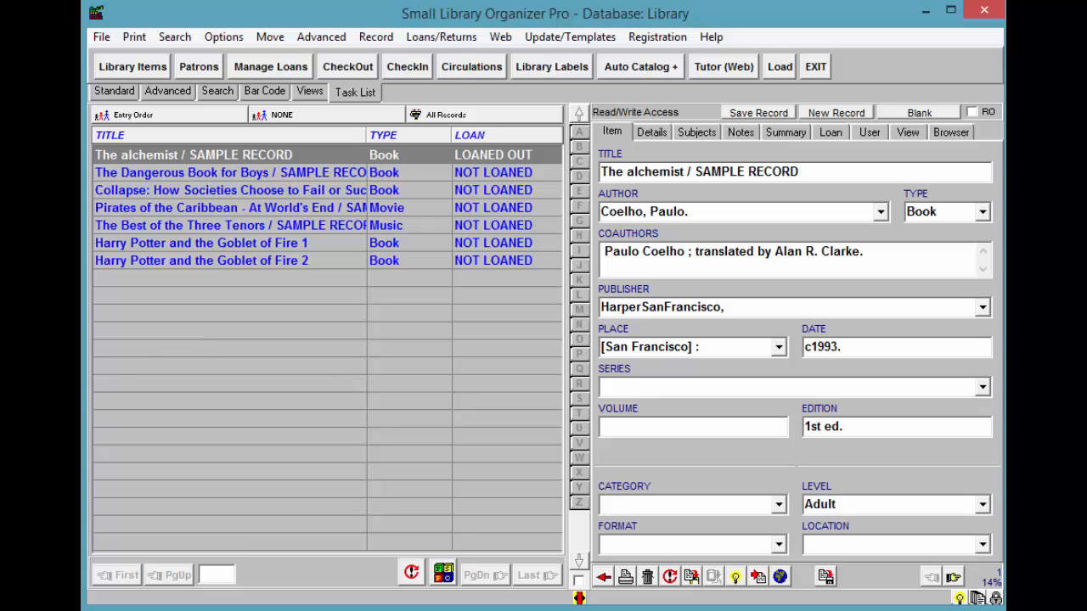